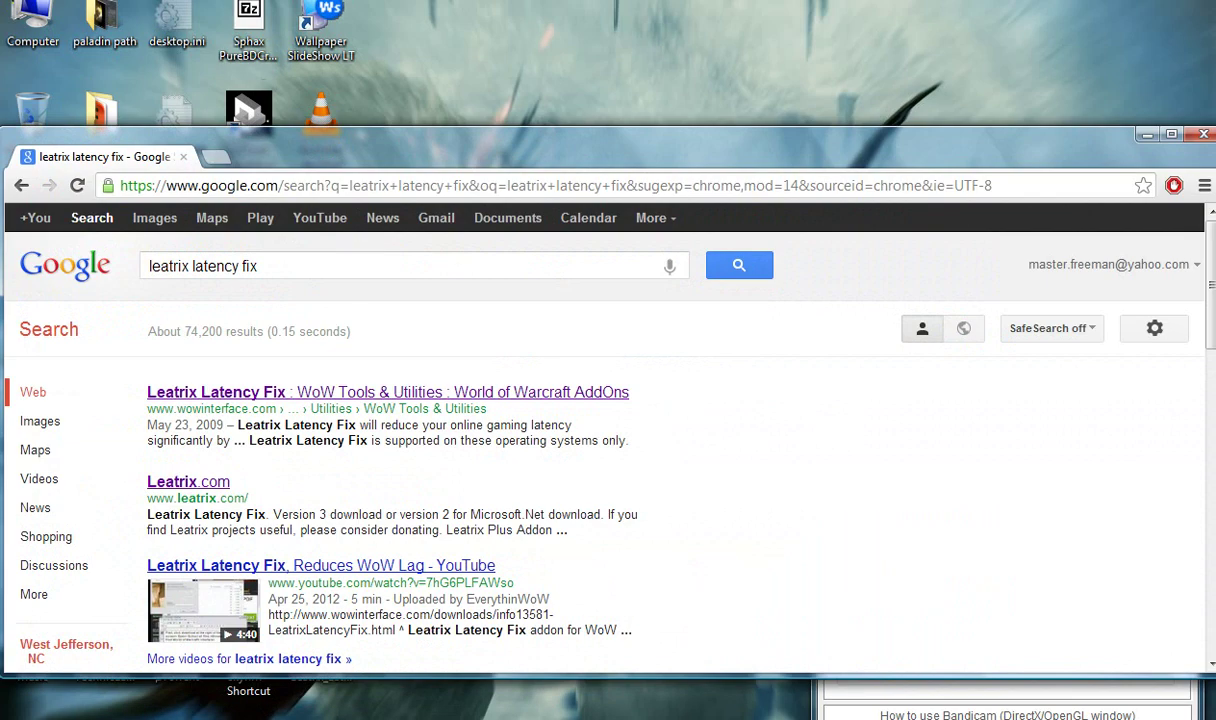
- Follow the 'Leatrix Latency Fix : WoW Tools & Utilities' result to its WoWInterface download page
scroll("down", 3)
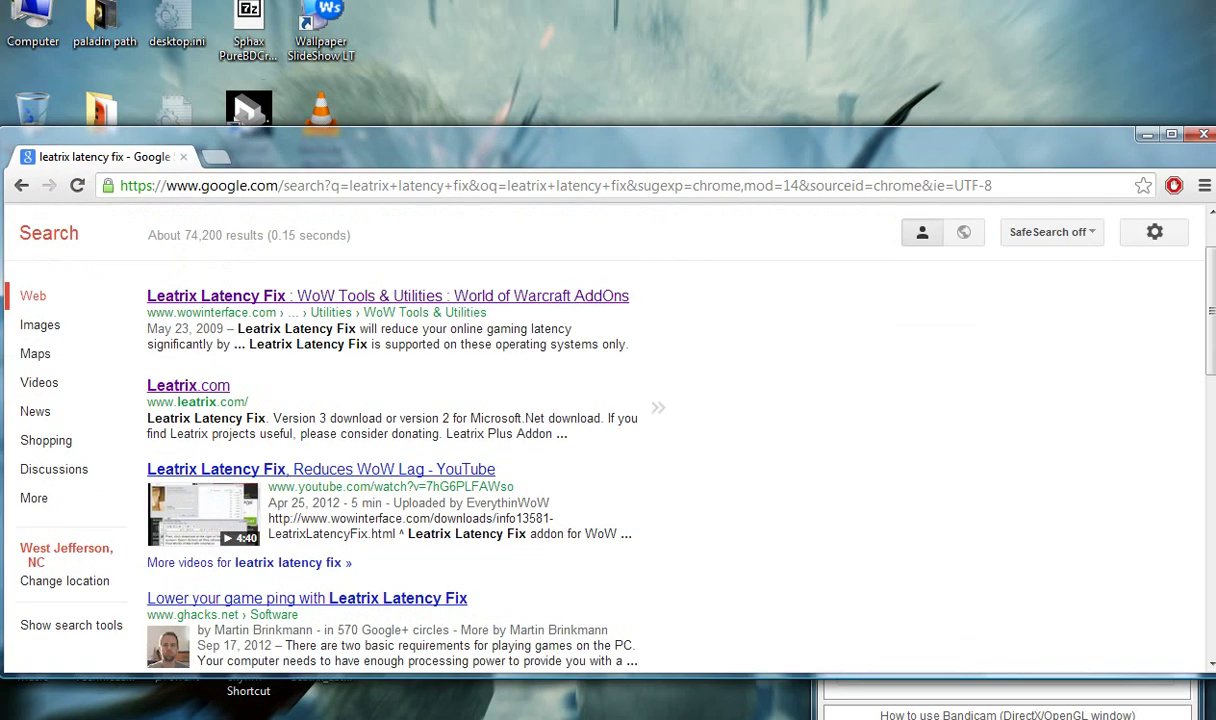
left_click(216, 296)
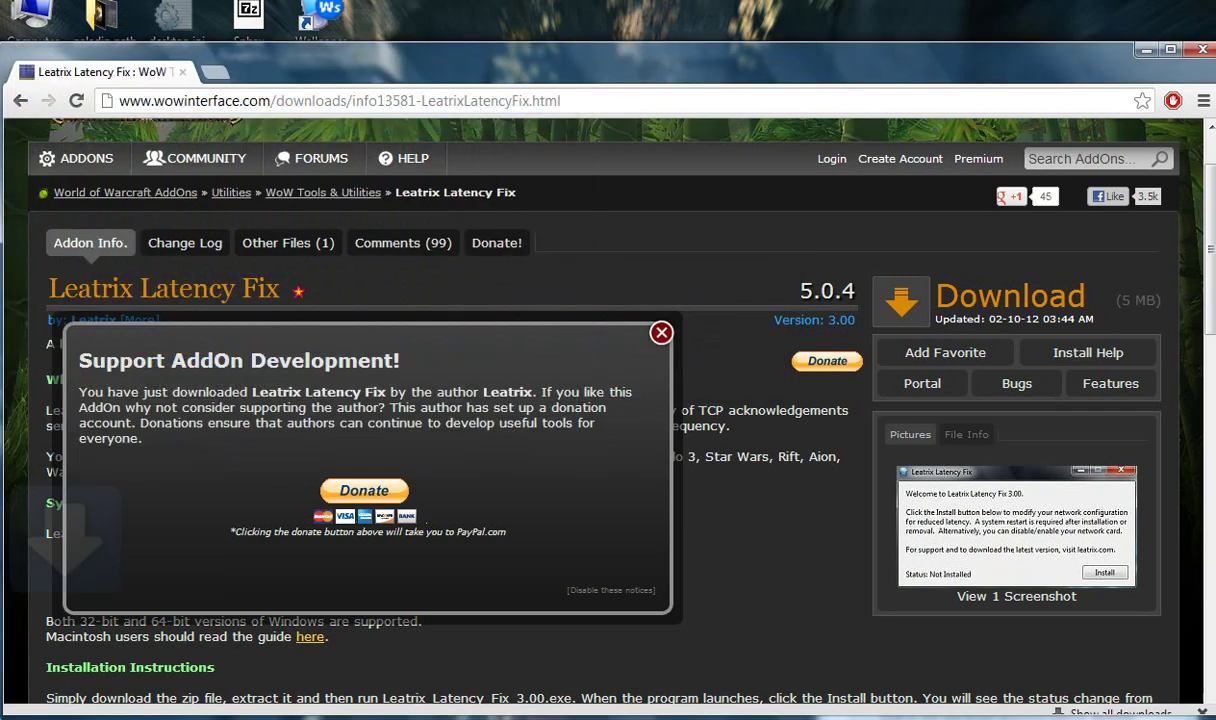
- Put the Chrome window aside to reveal the desktop with the downloaded file
left_click(1200, 50)
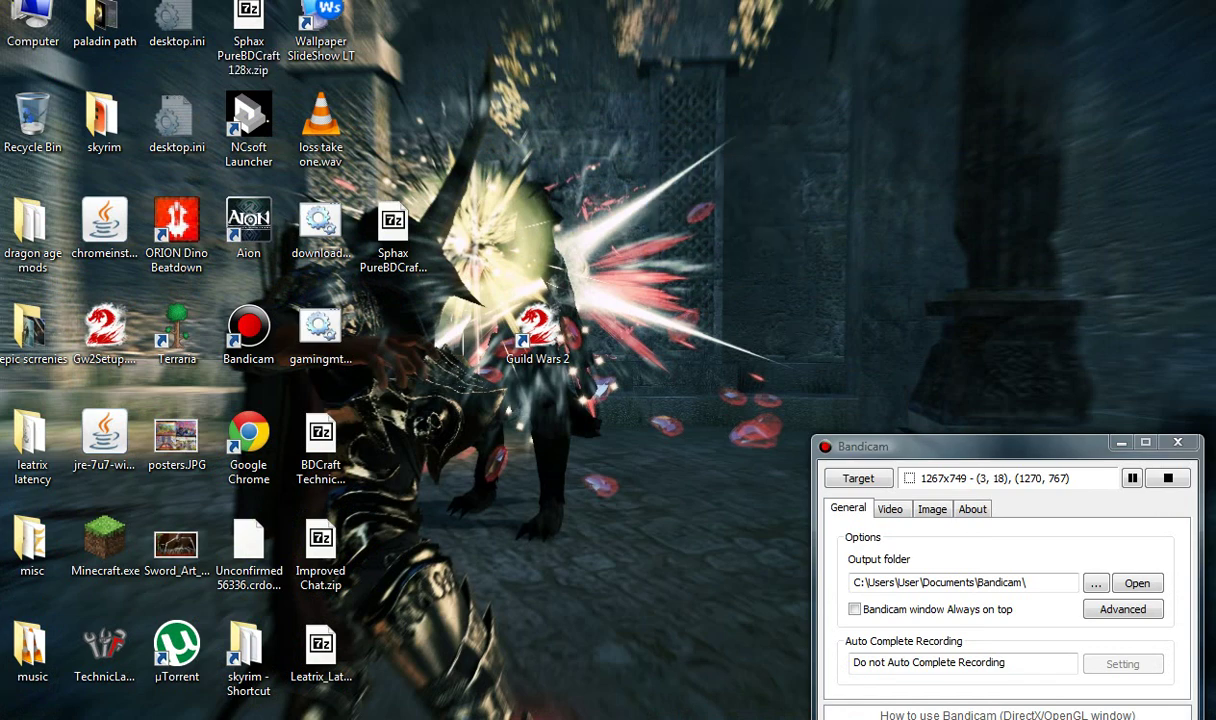
- Extract all 11 files from Leatrix_Latency_Fix_3.00.zip into a New Folder on the desktop
double_click(320, 644)
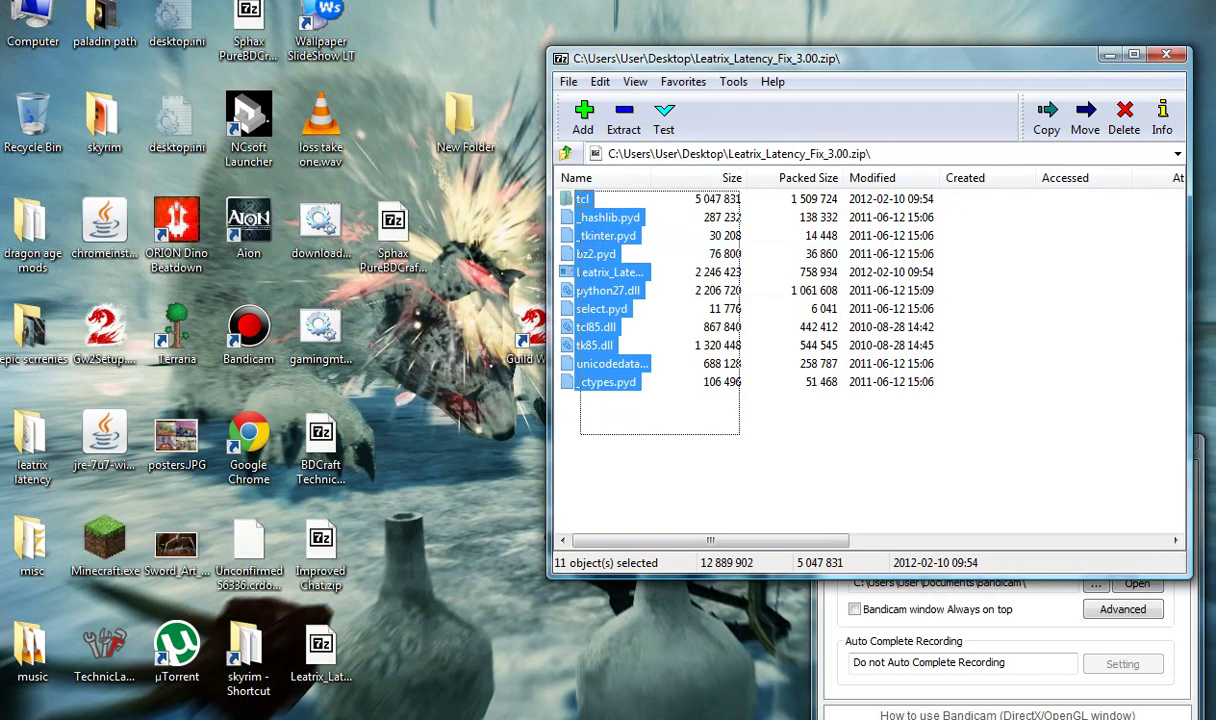
left_click(624, 114)
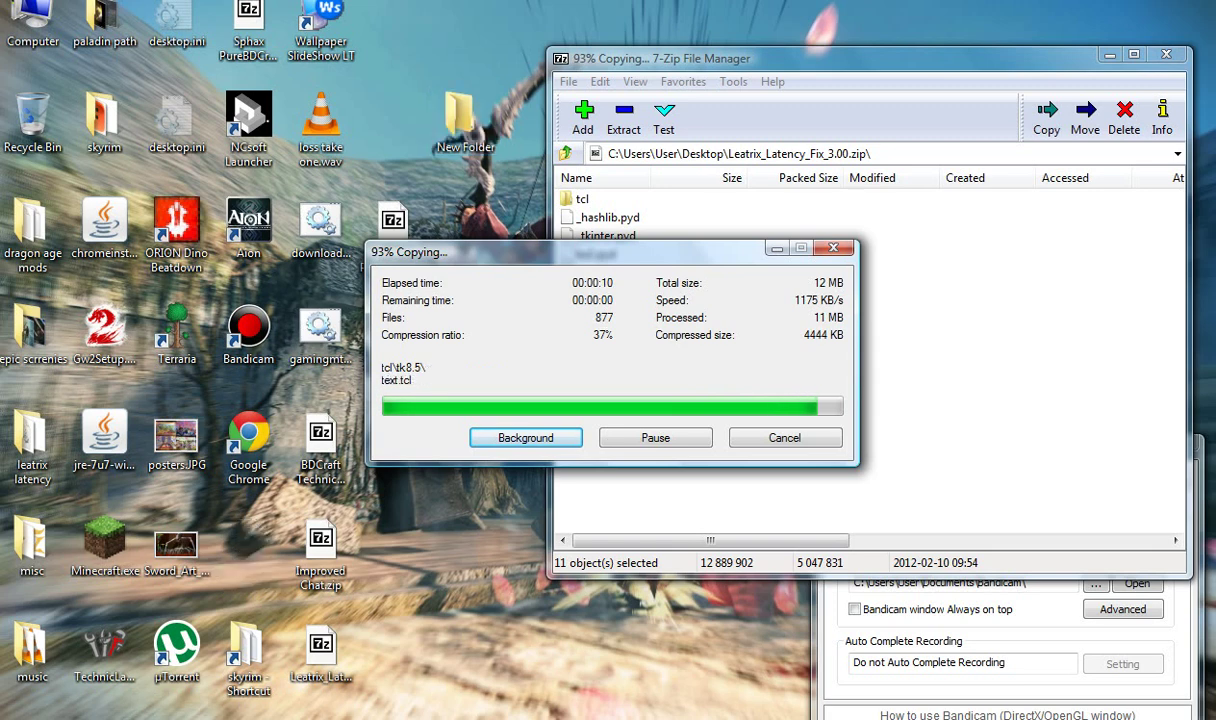
left_click(524, 436)
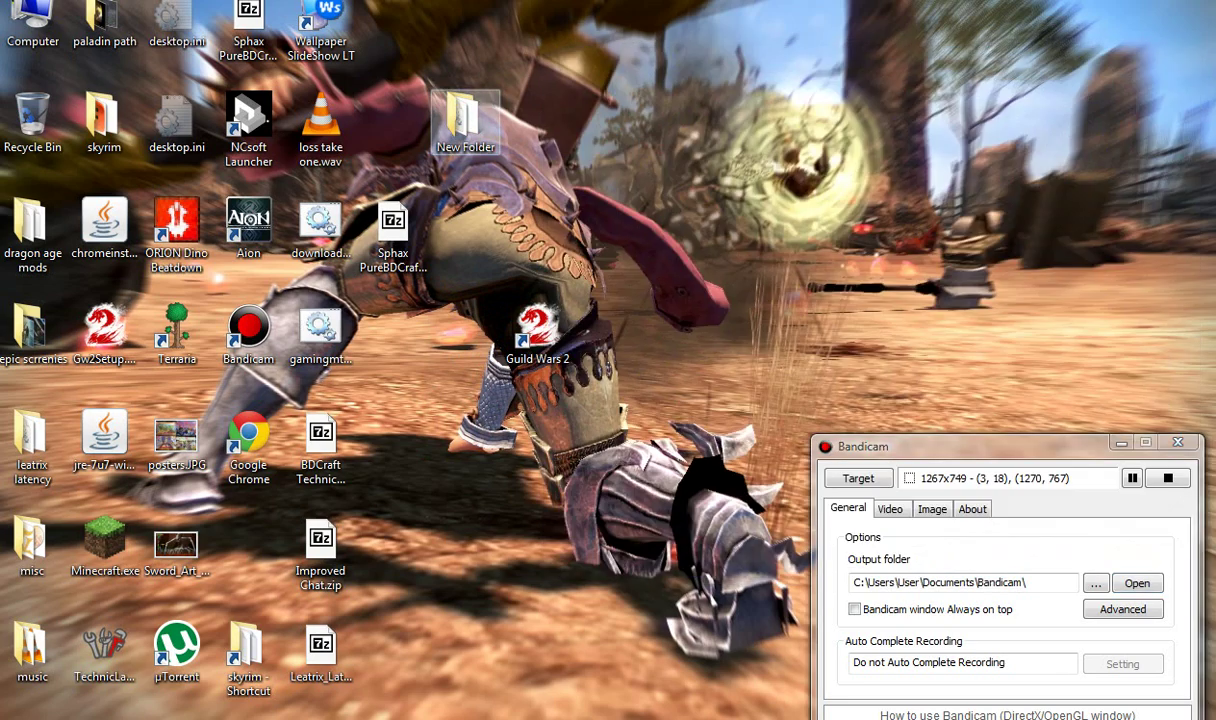
- Run Leatrix_Latency_Fix_3.00.exe from New Folder, see Status: Installed, and close the windows
double_click(464, 114)
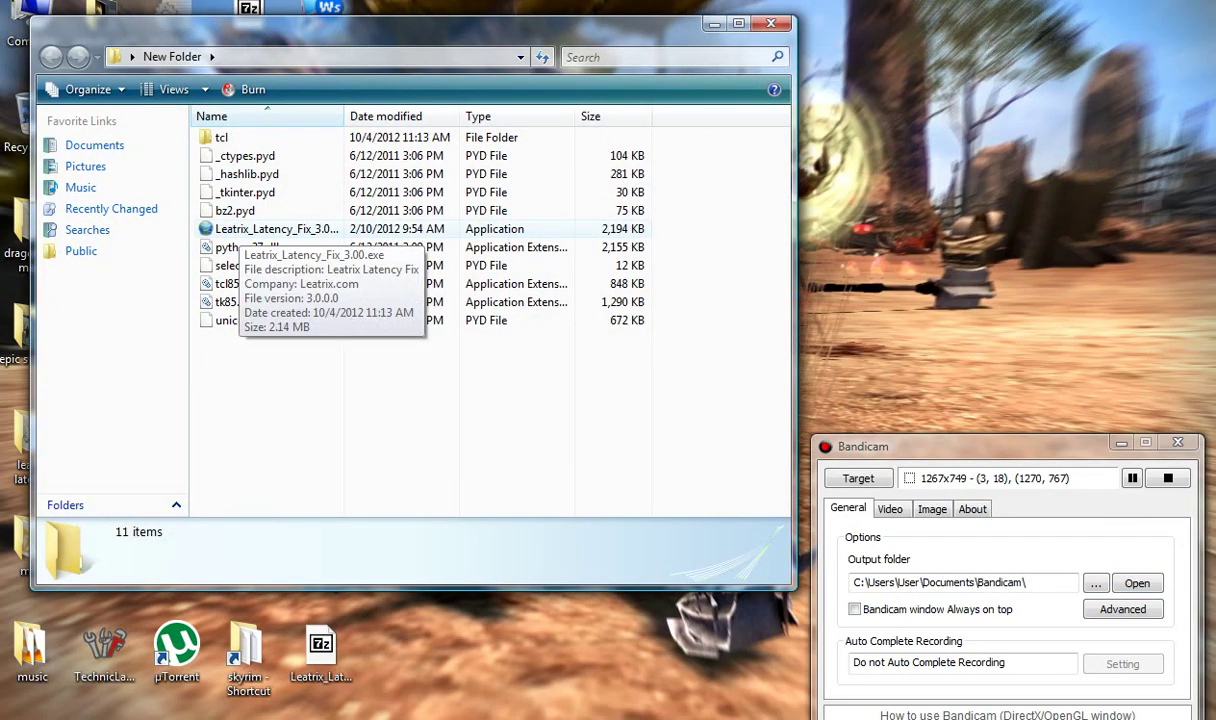
double_click(276, 228)
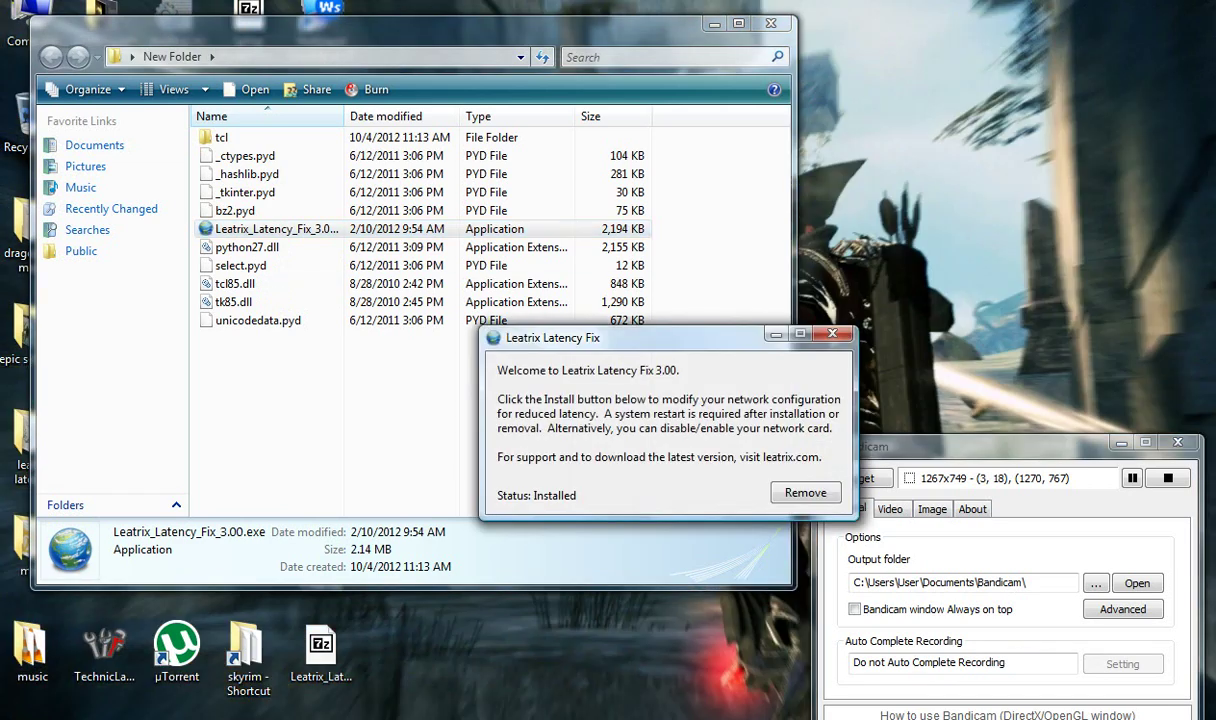
left_click_drag(548, 336, 504, 206)
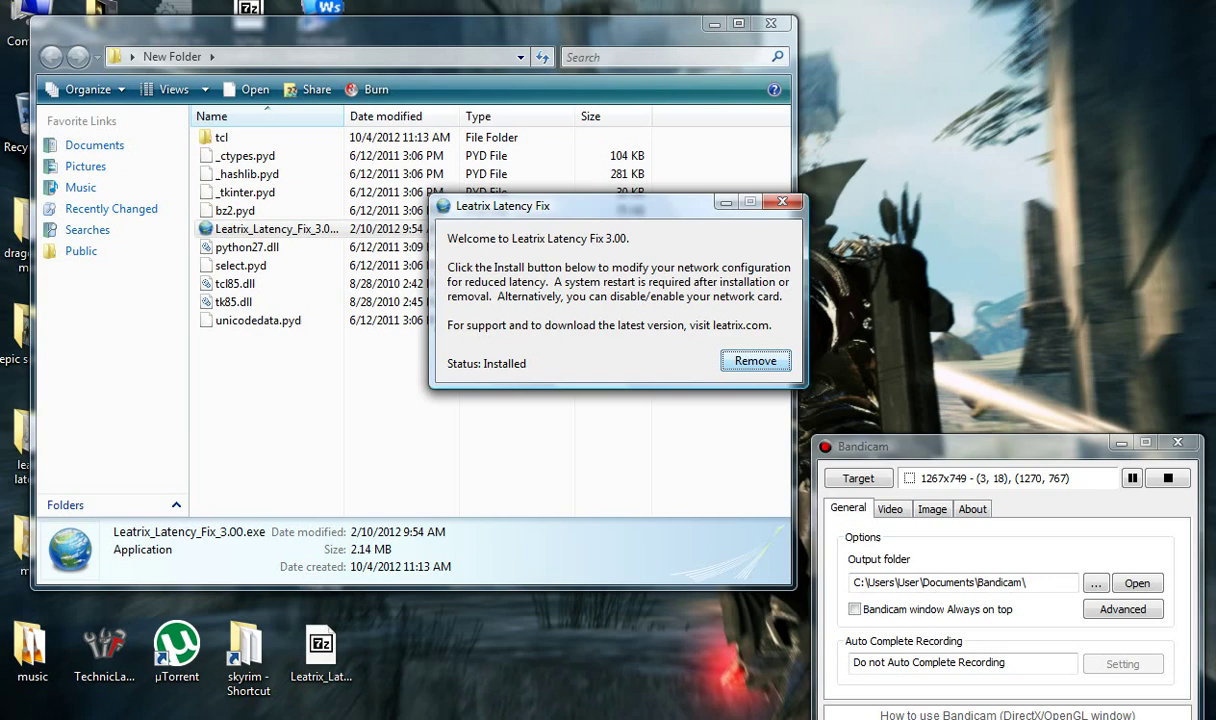
left_click(784, 200)
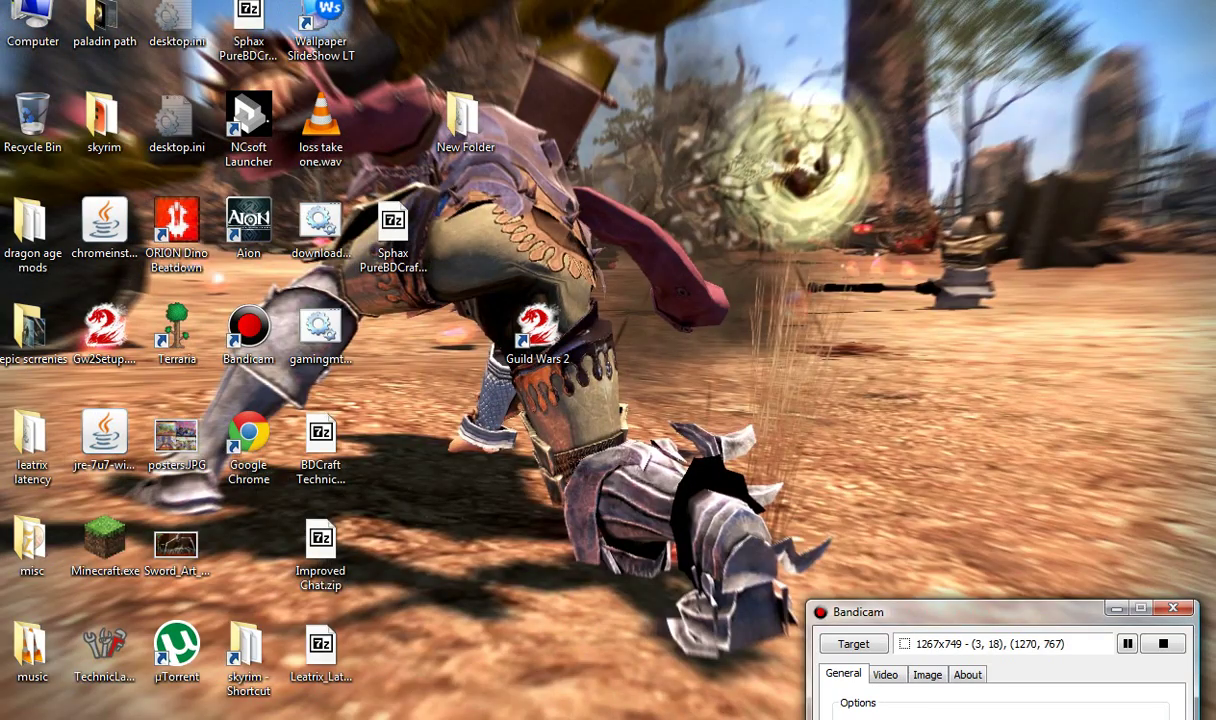
left_click(394, 220)
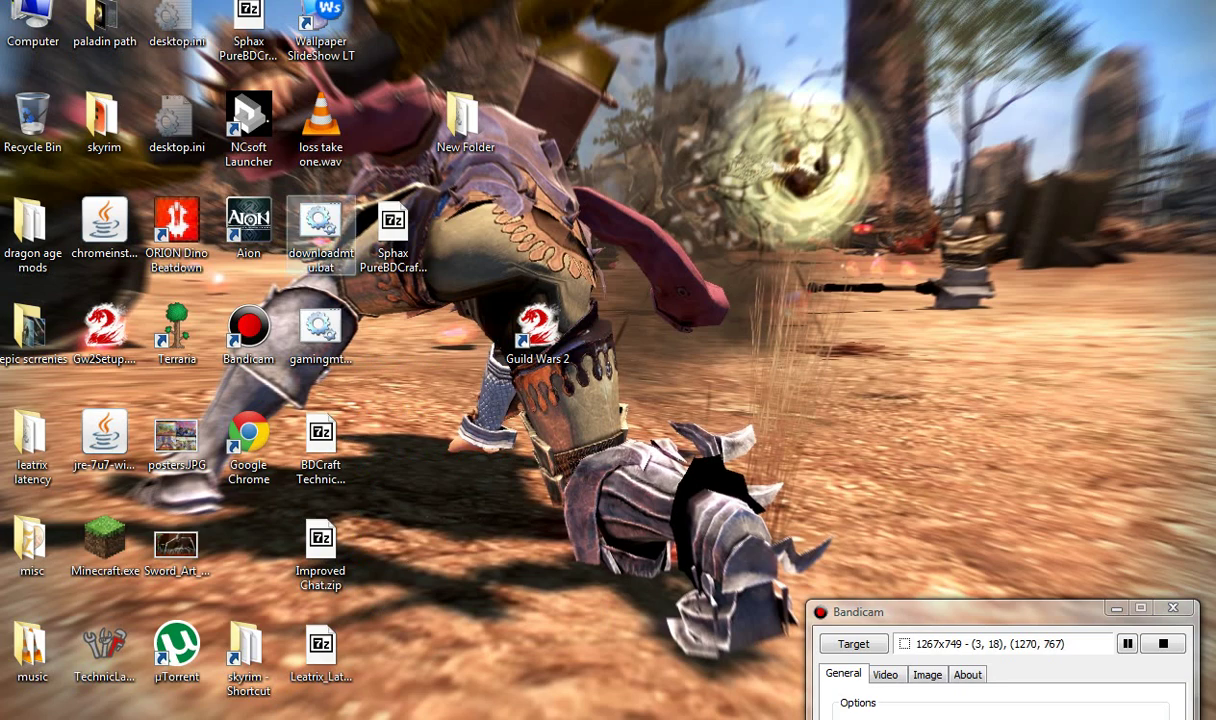
- Create a New Text Document on the desktop via the right-click New menu
right_click(320, 220)
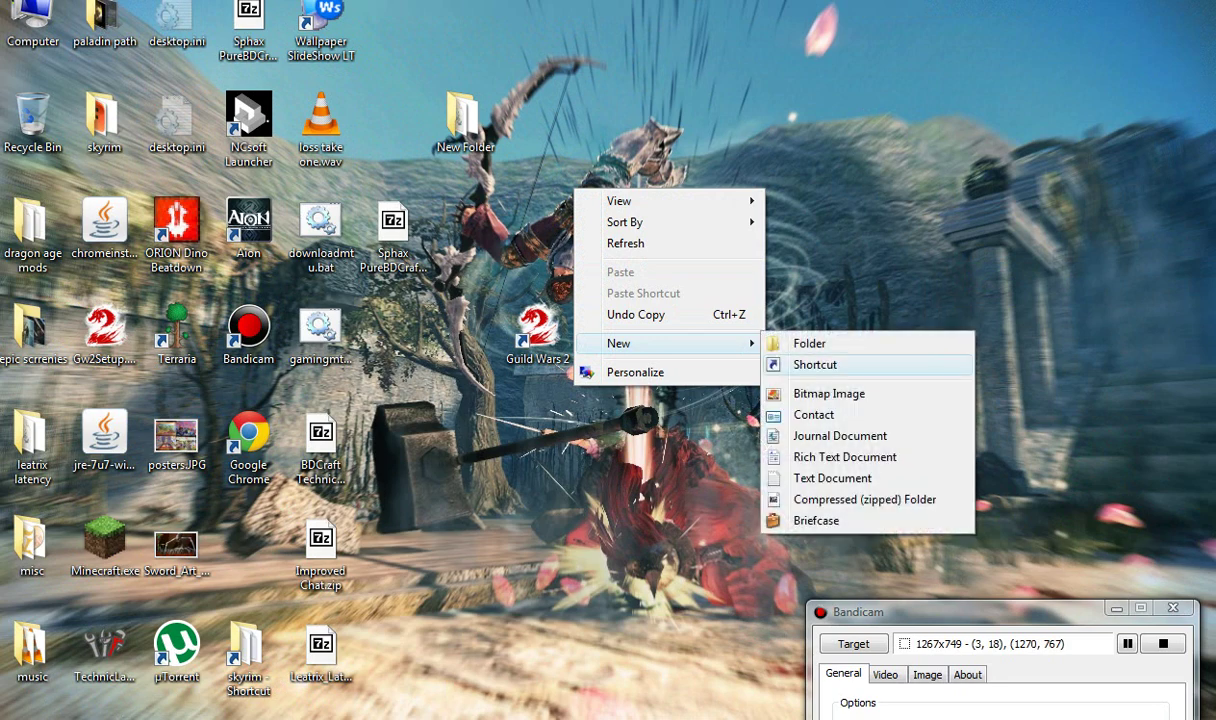
left_click(832, 478)
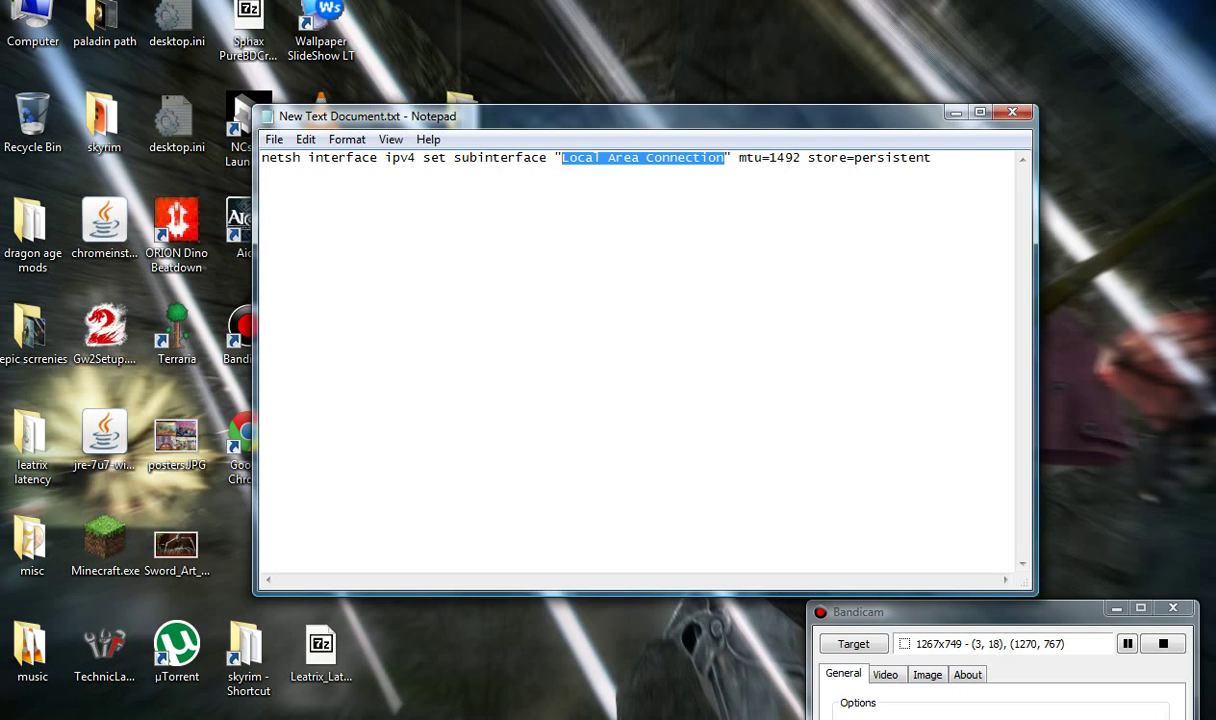
left_click(800, 158)
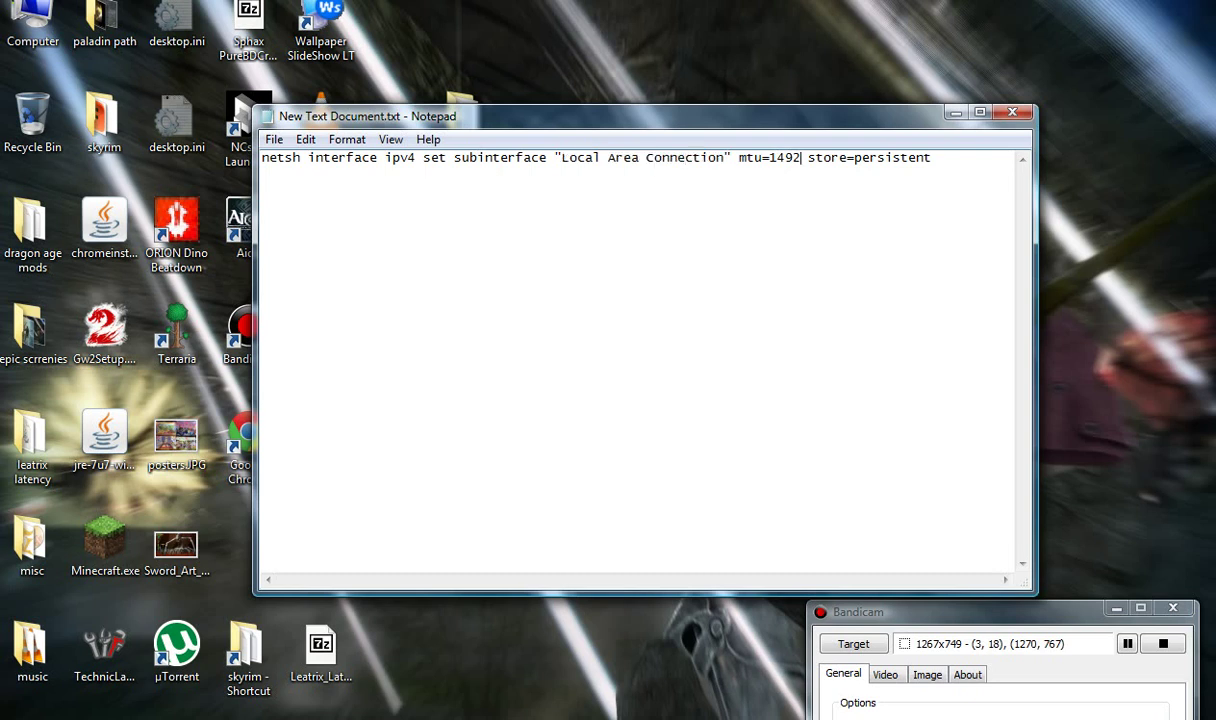
double_click(784, 156)
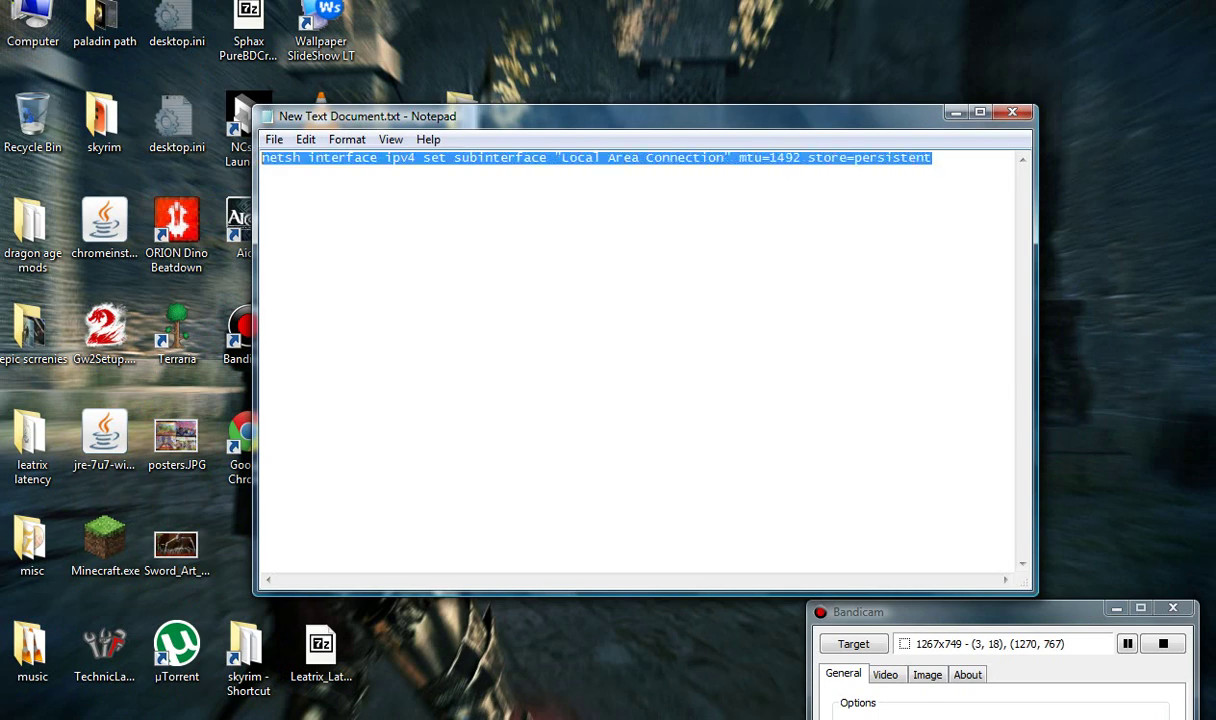
left_click(272, 140)
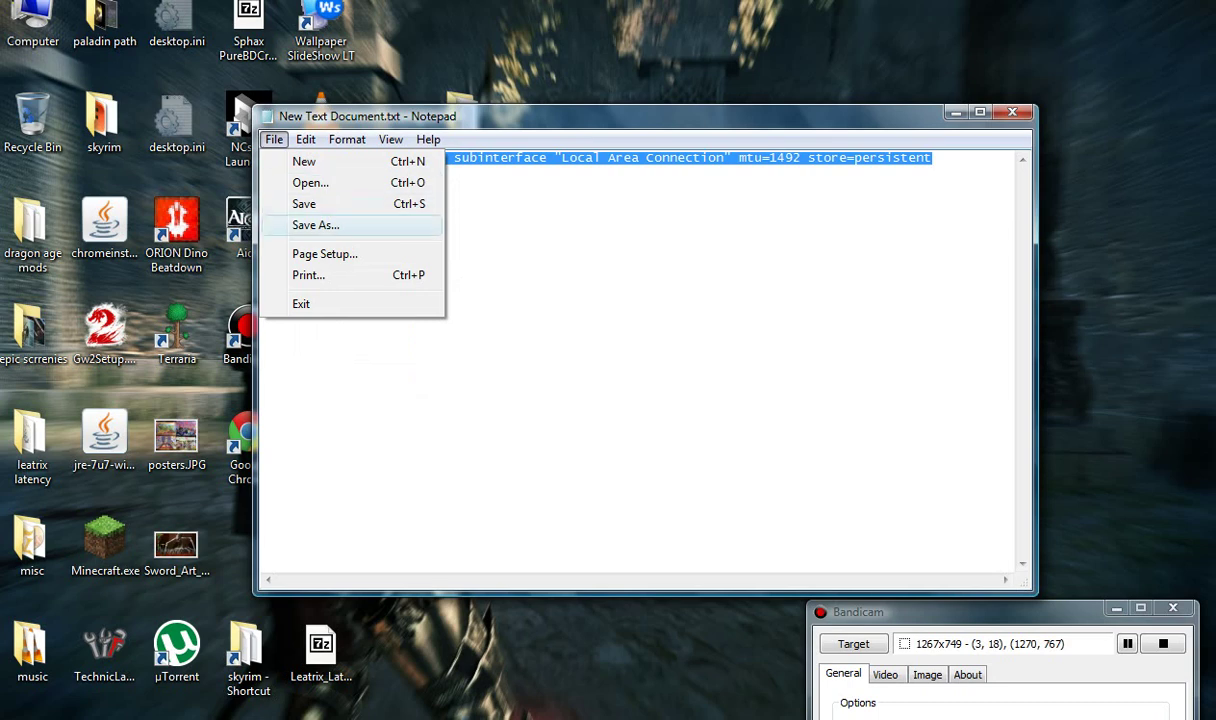
- Save the netsh command as downloading.bat with Save as type All Files (*.*)
left_click(316, 224)
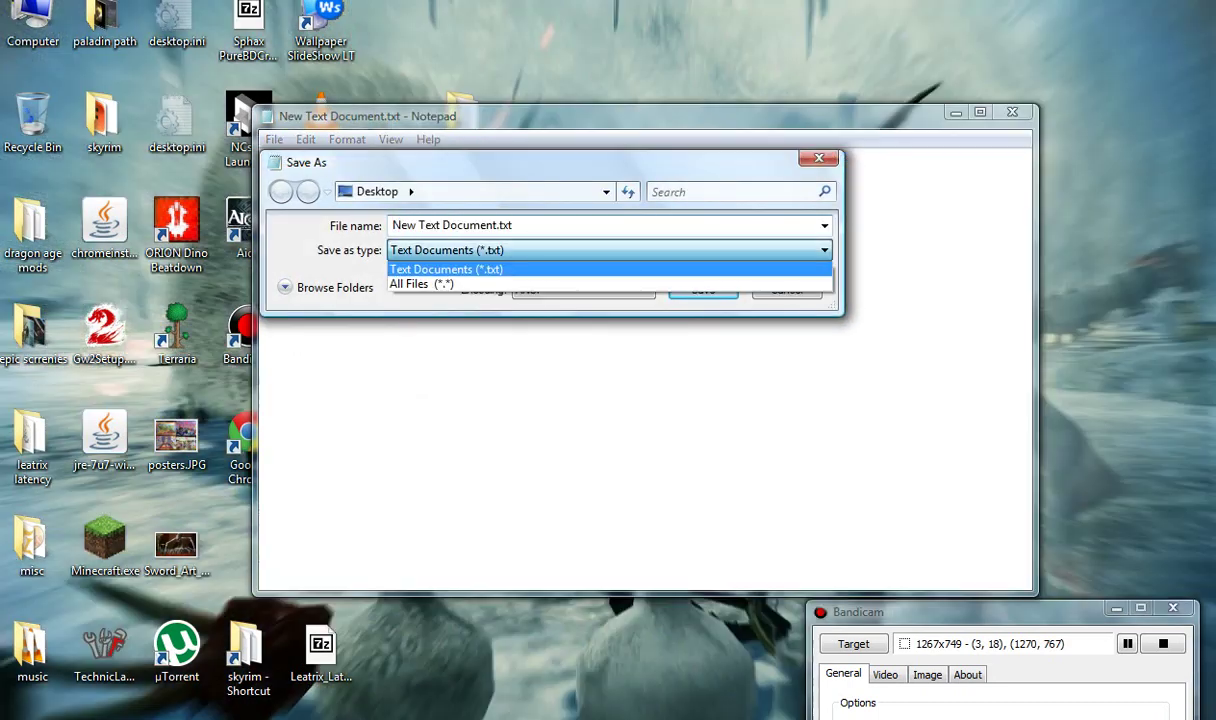
left_click(420, 284)
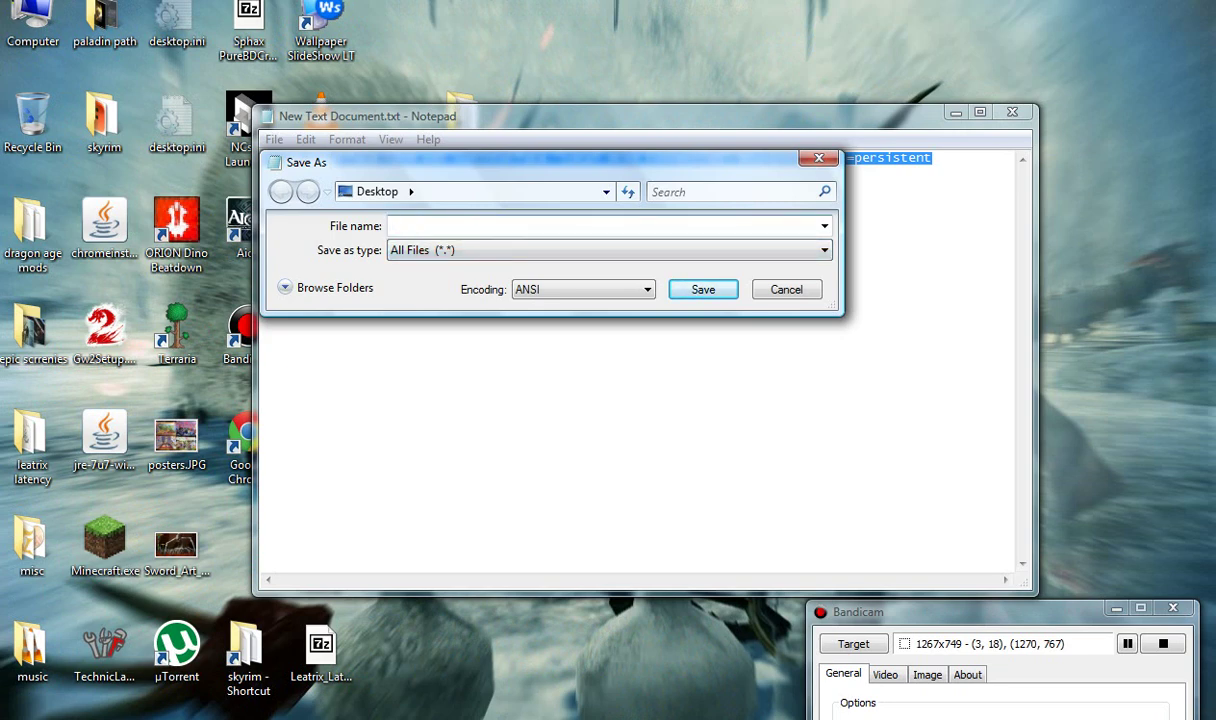
type("doanloading")
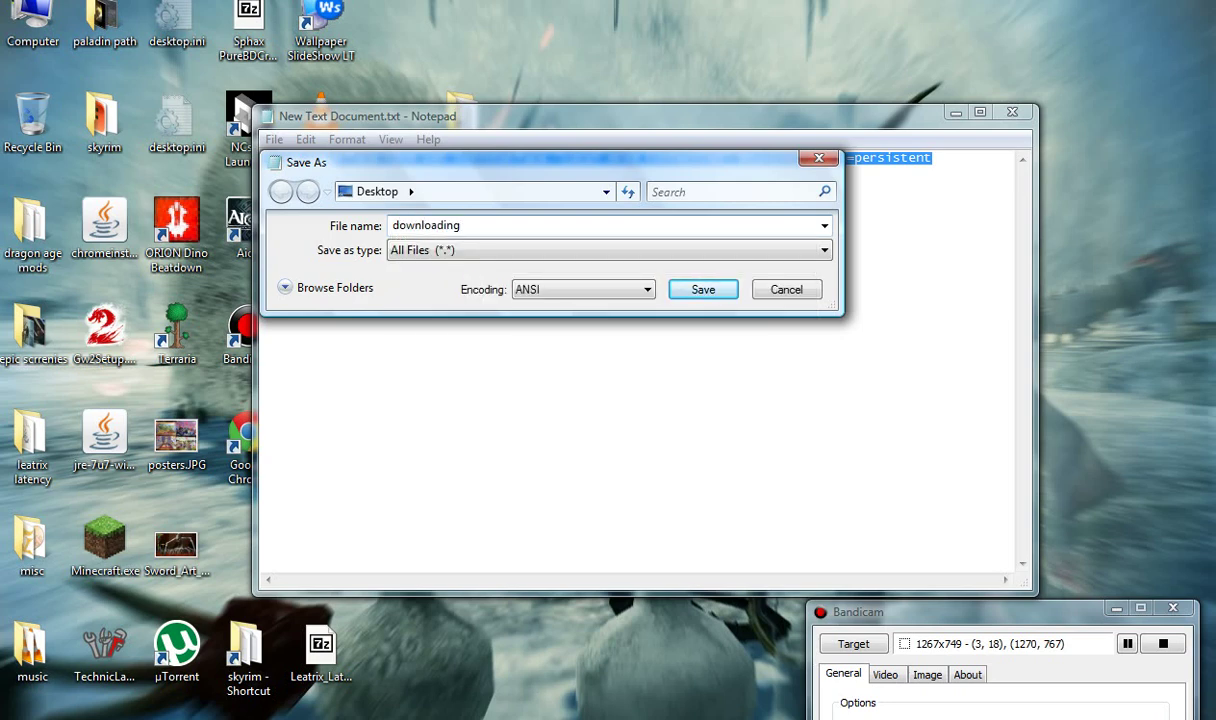
type(".bat")
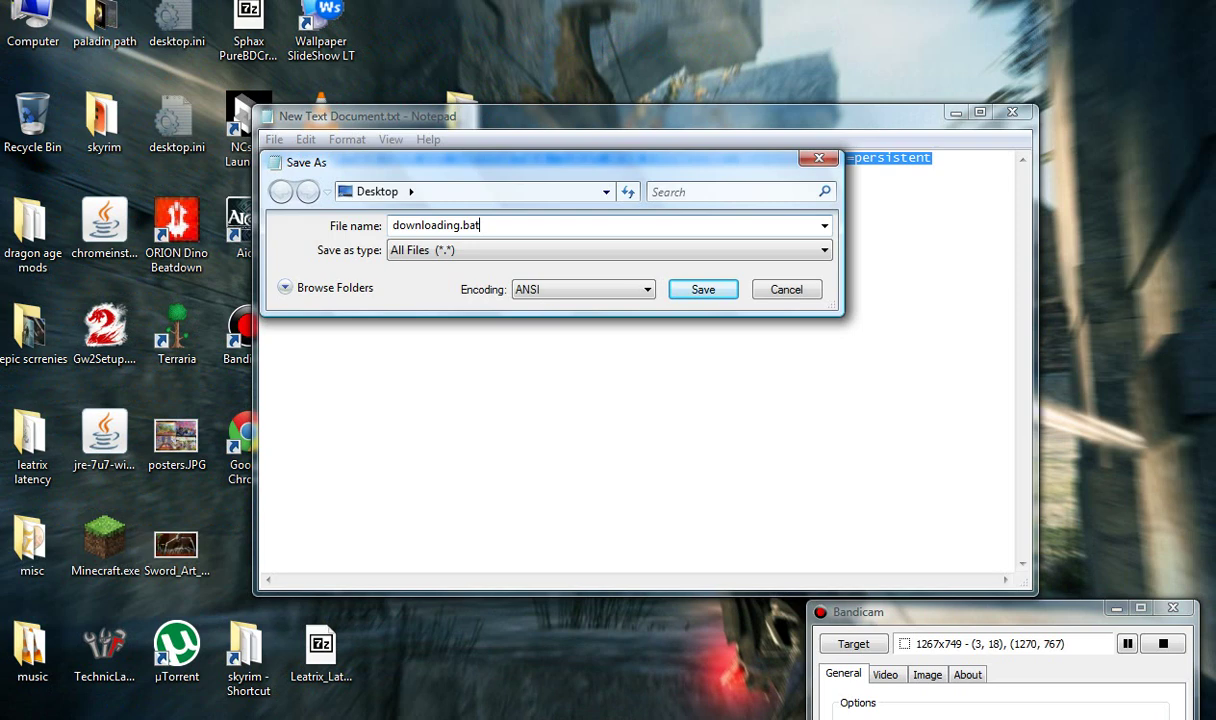
left_click(702, 288)
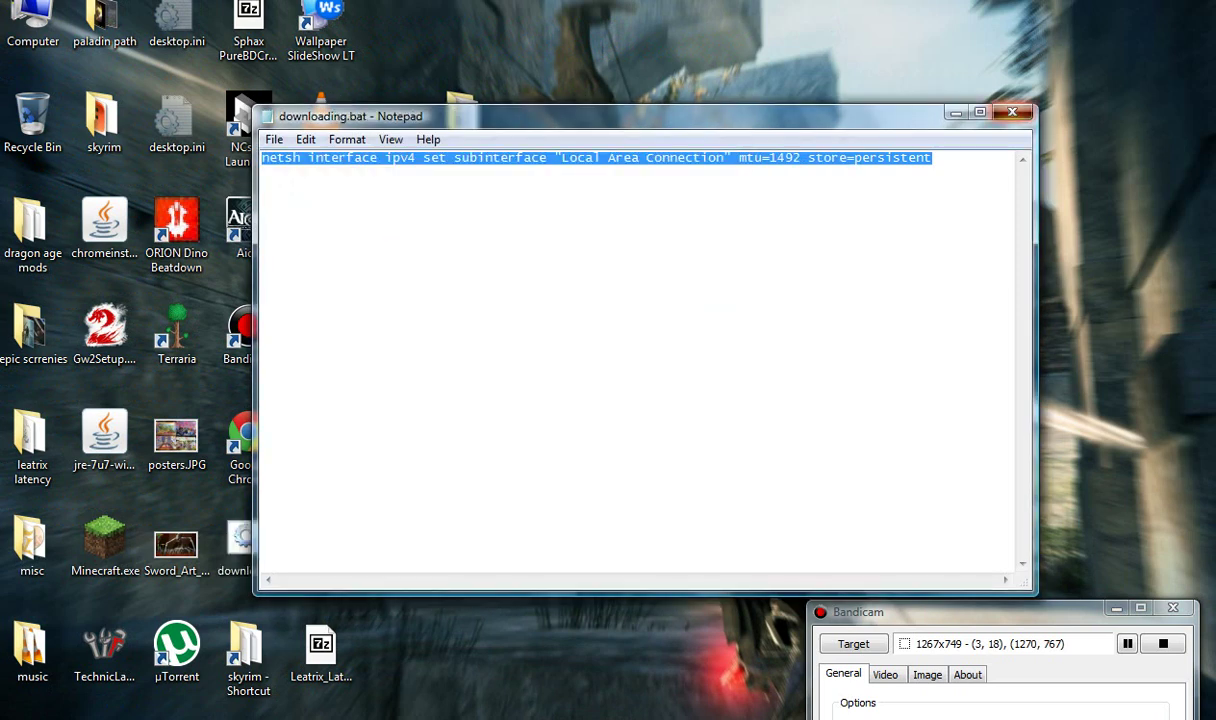
- Close Notepad and move downloading.bat next to New Text Document on the desktop
left_click(1012, 112)
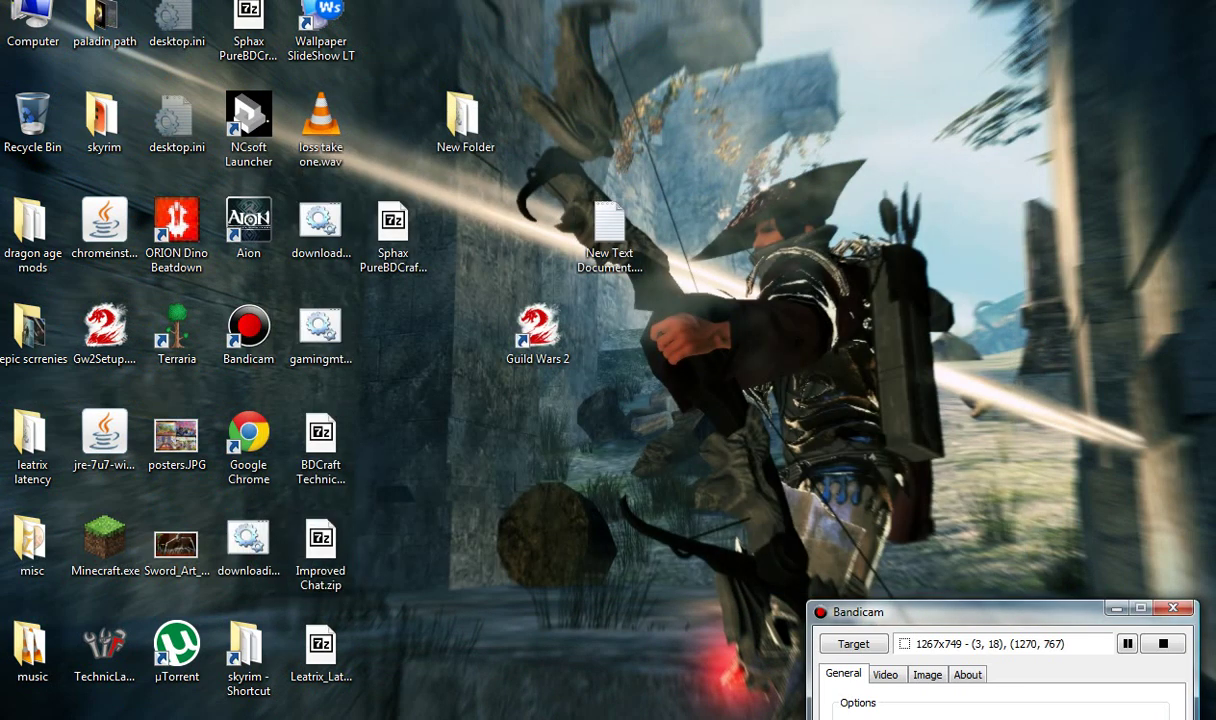
left_click(248, 548)
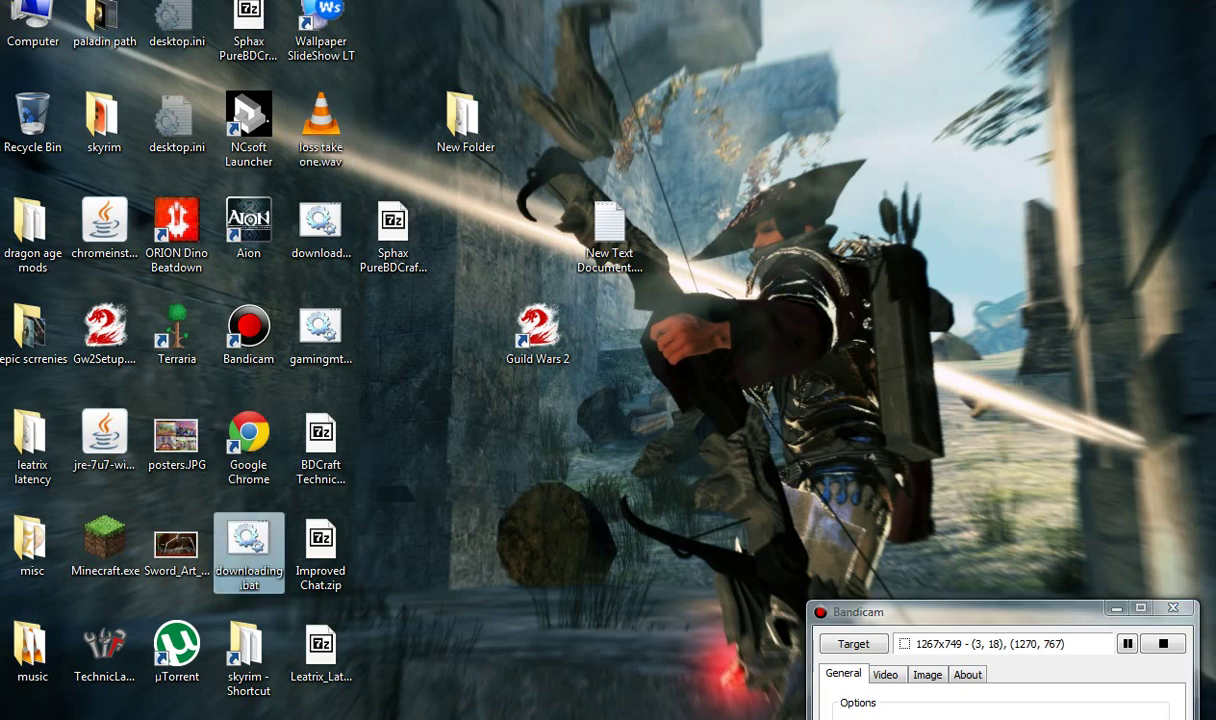
left_click_drag(248, 552, 682, 340)
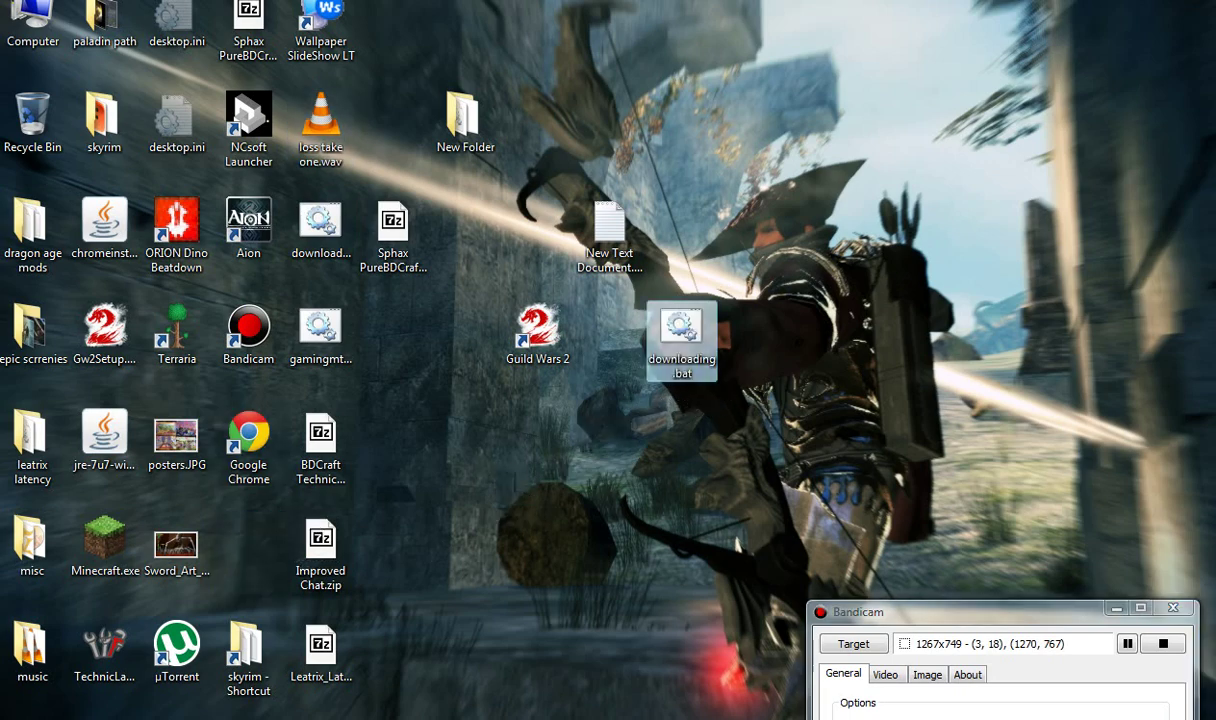